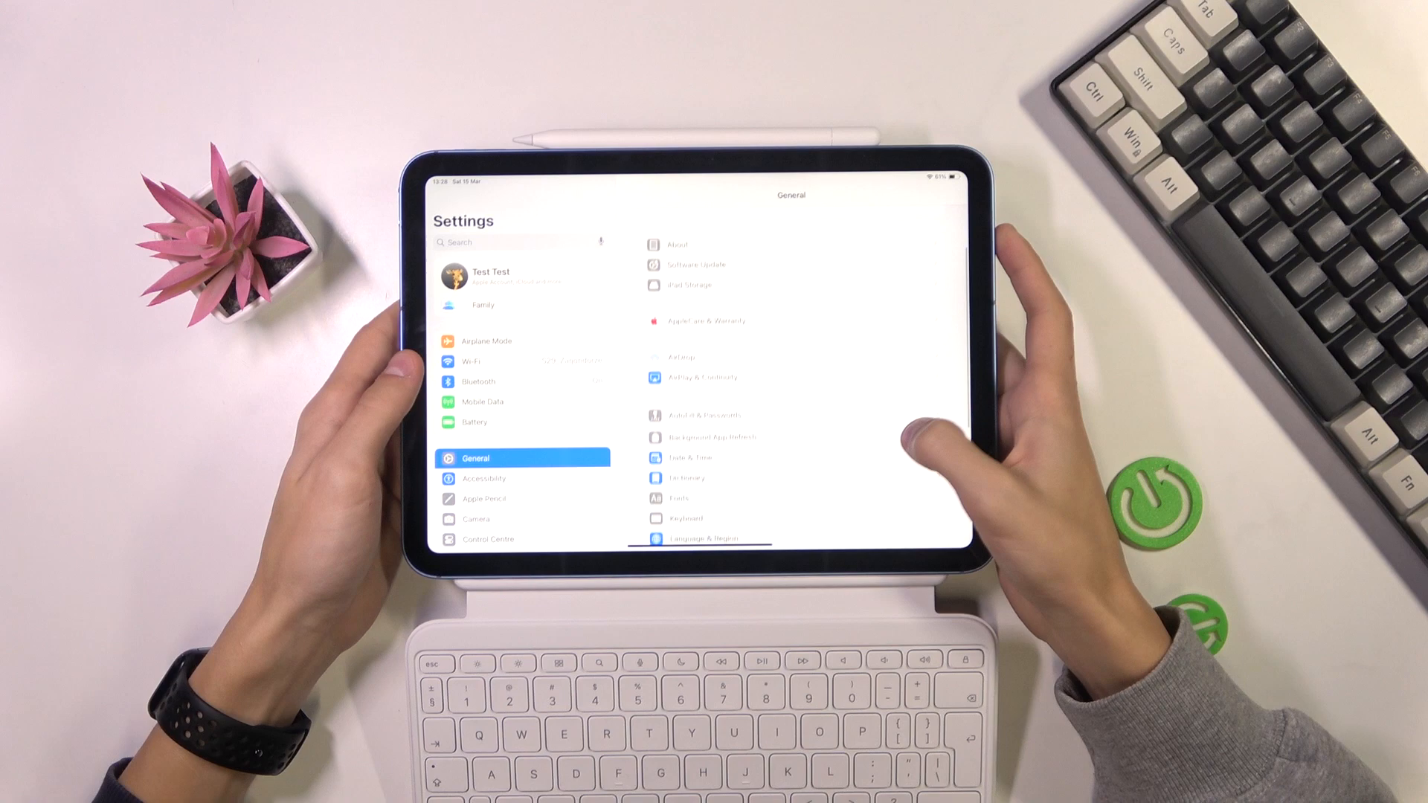
Navigate from General through Keyboard and Hardware Keyboard to Modifier Keys
{"action": "scroll", "scroll_direction": "down", "scroll_amount": 3}
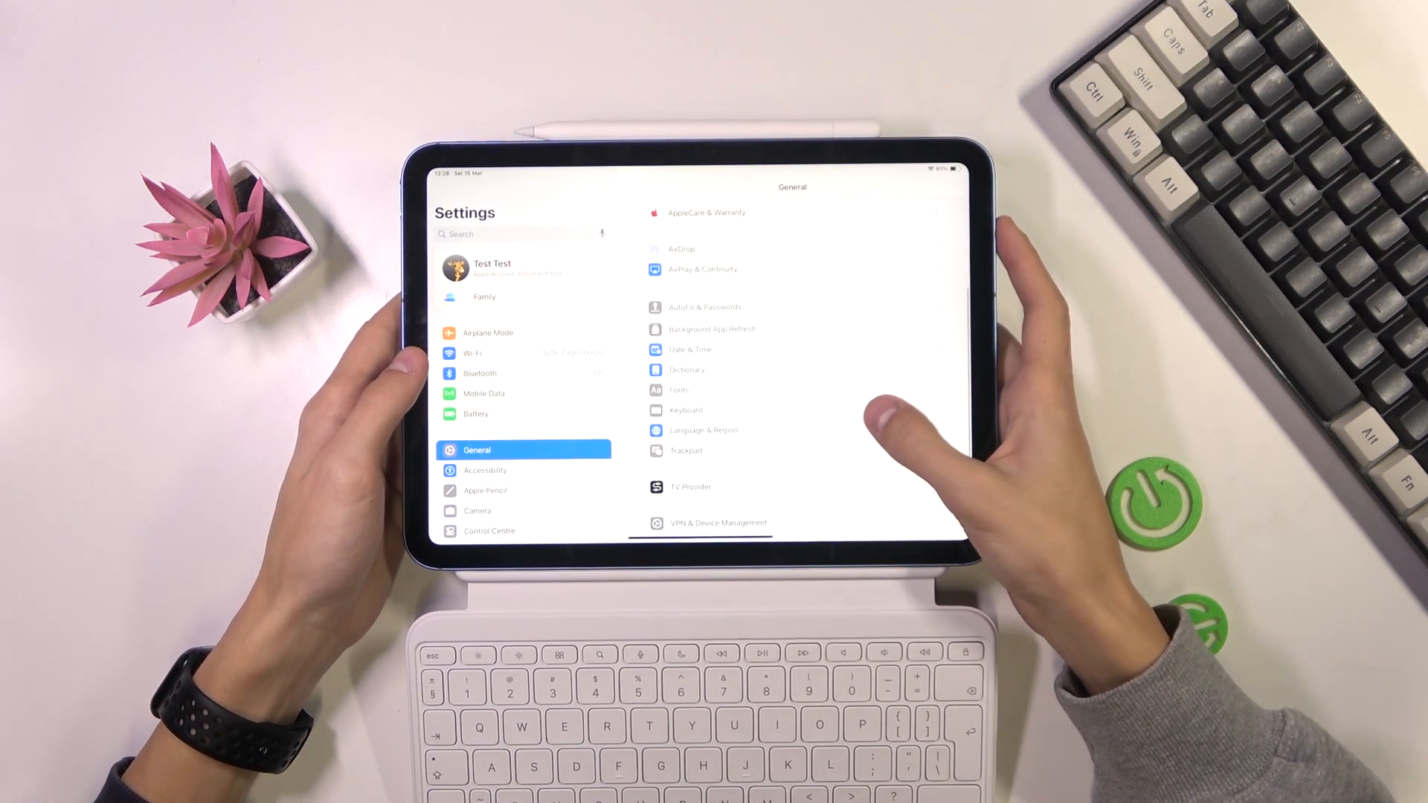
{"action": "left_click", "coordinate": [683, 410]}
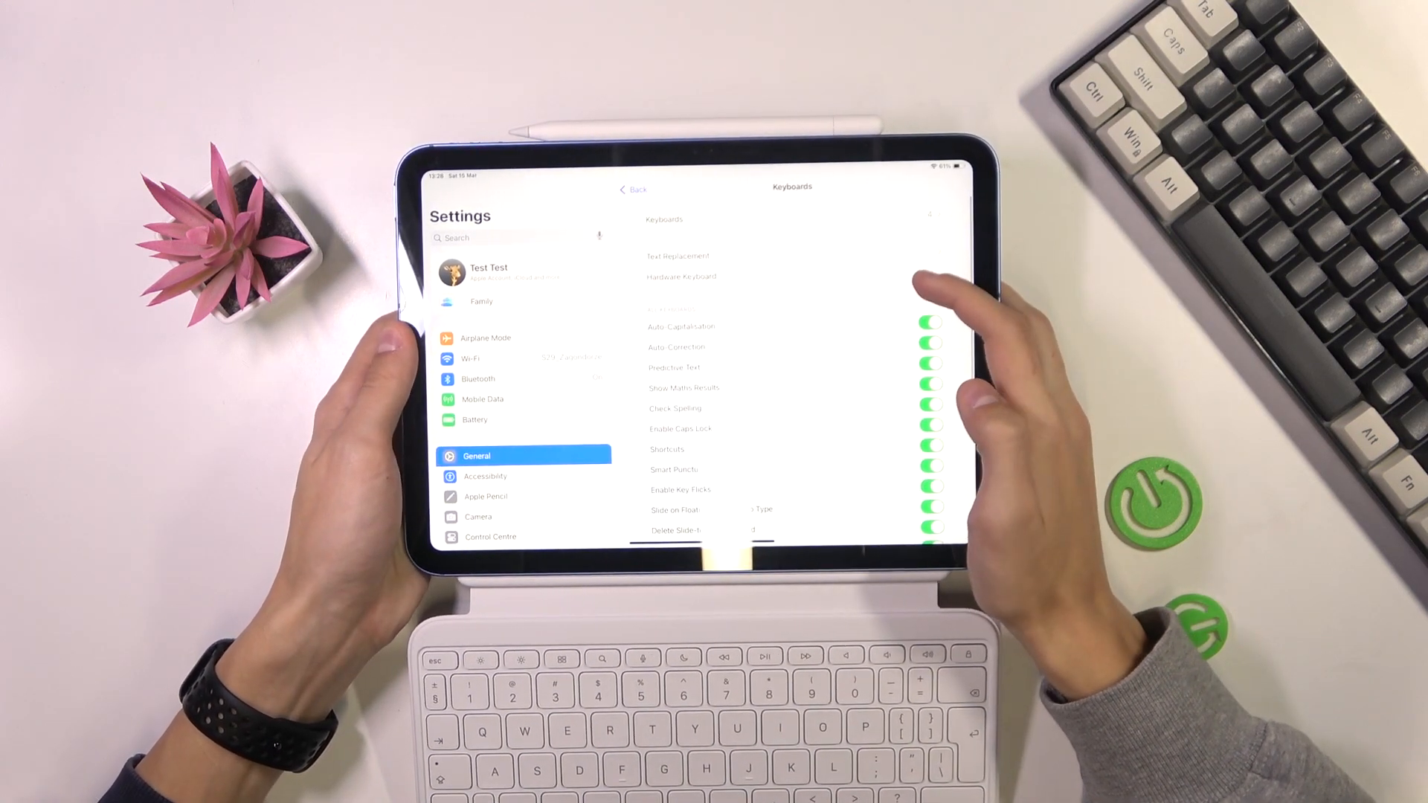
{"action": "left_click", "coordinate": [681, 277]}
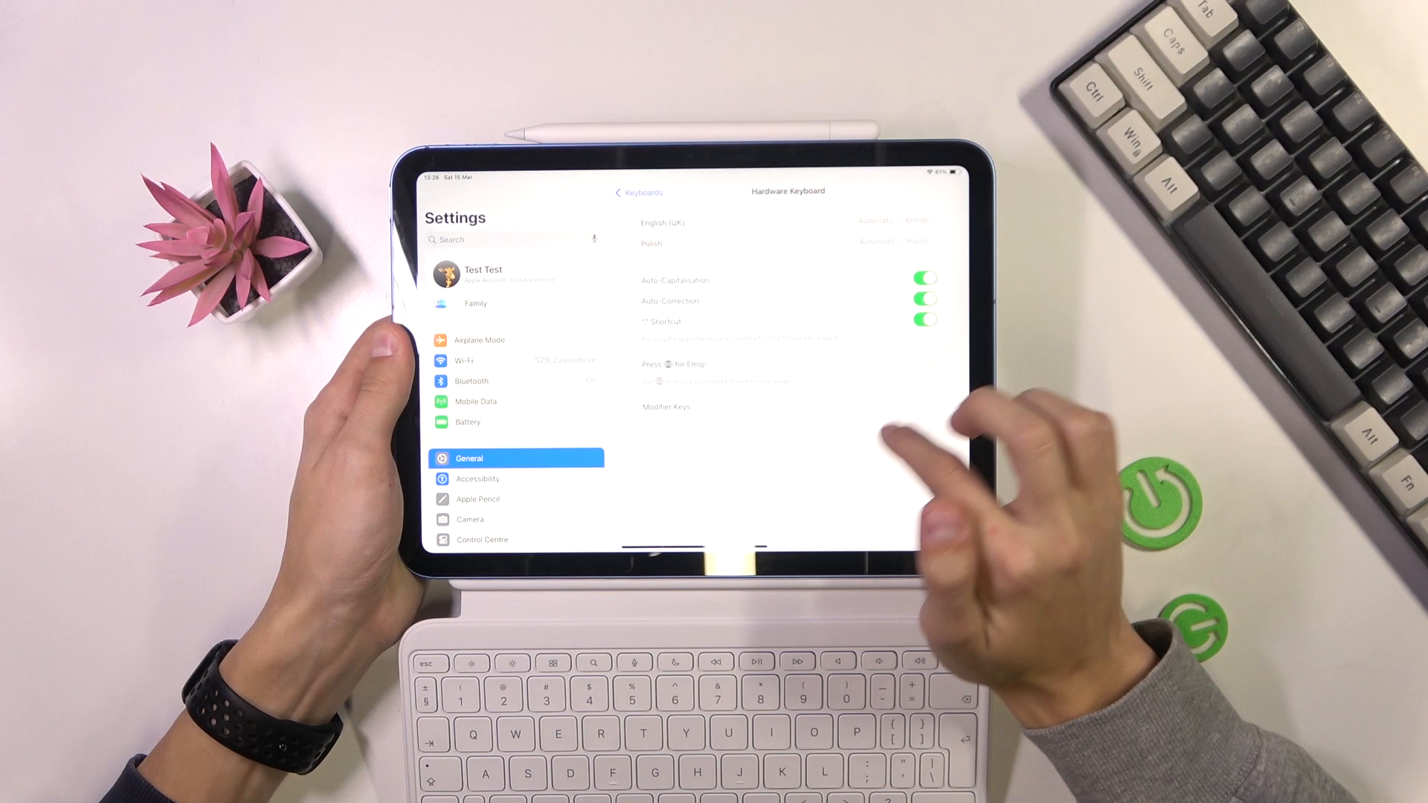
{"action": "left_click", "coordinate": [668, 406]}
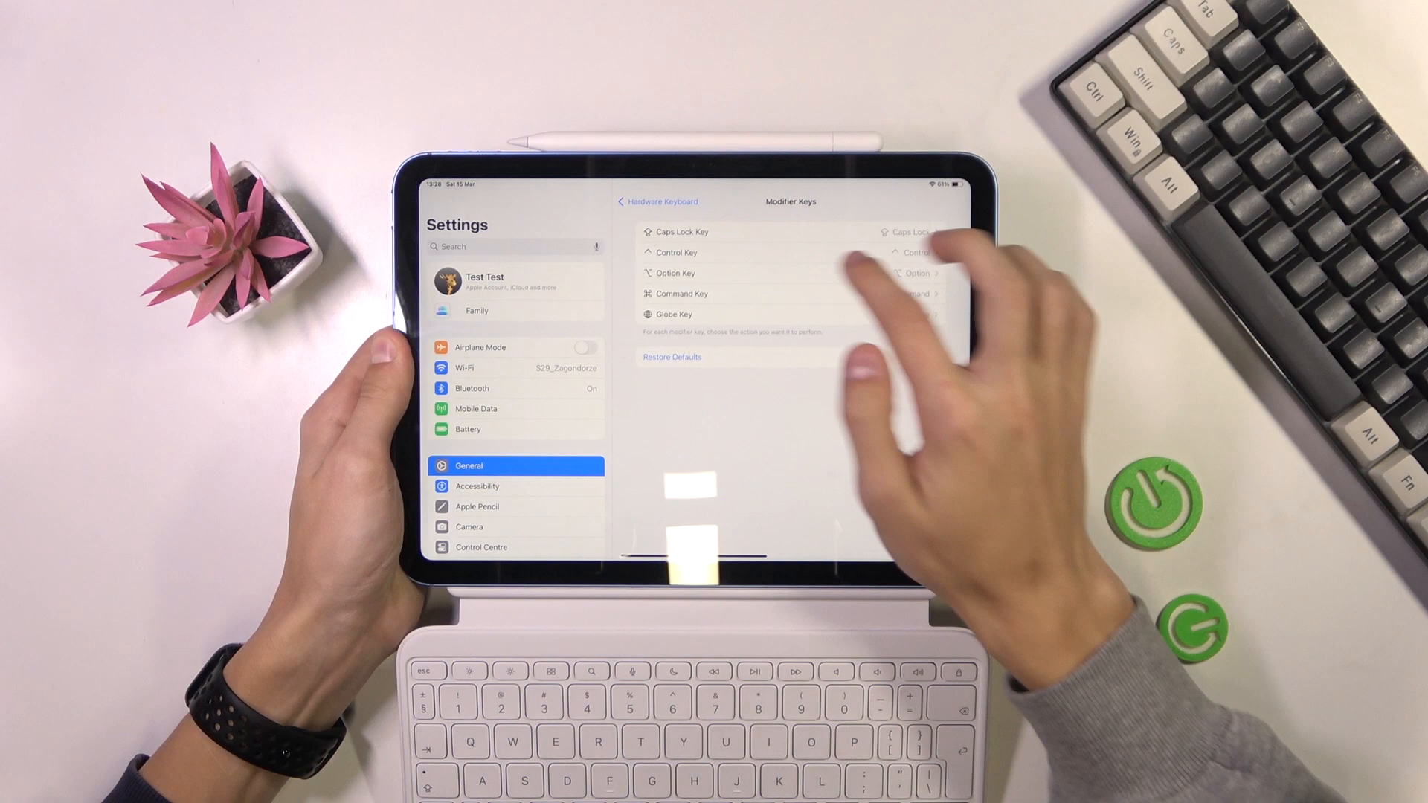
Set the Caps Lock key's action to Command
{"action": "left_click", "coordinate": [678, 231]}
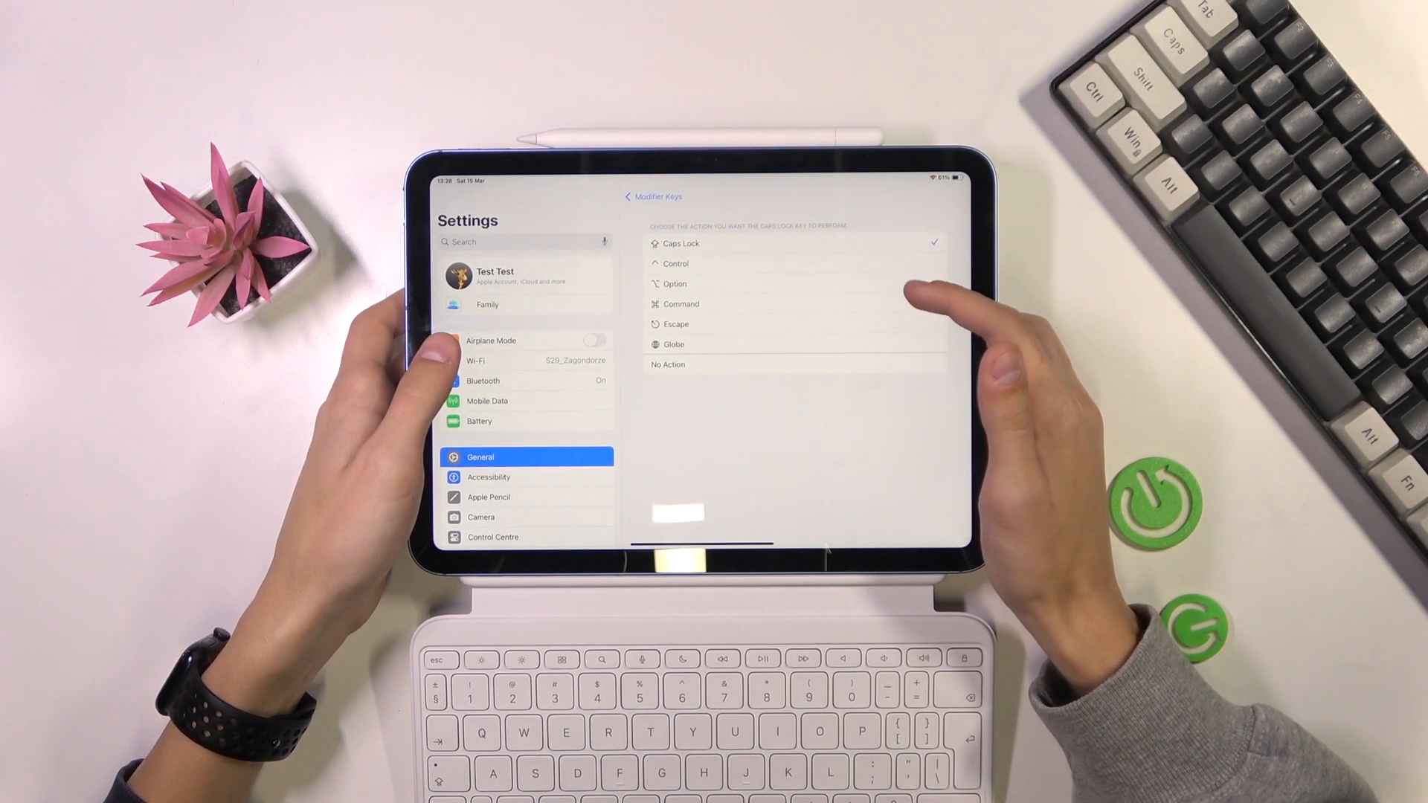
{"action": "left_click", "coordinate": [792, 303]}
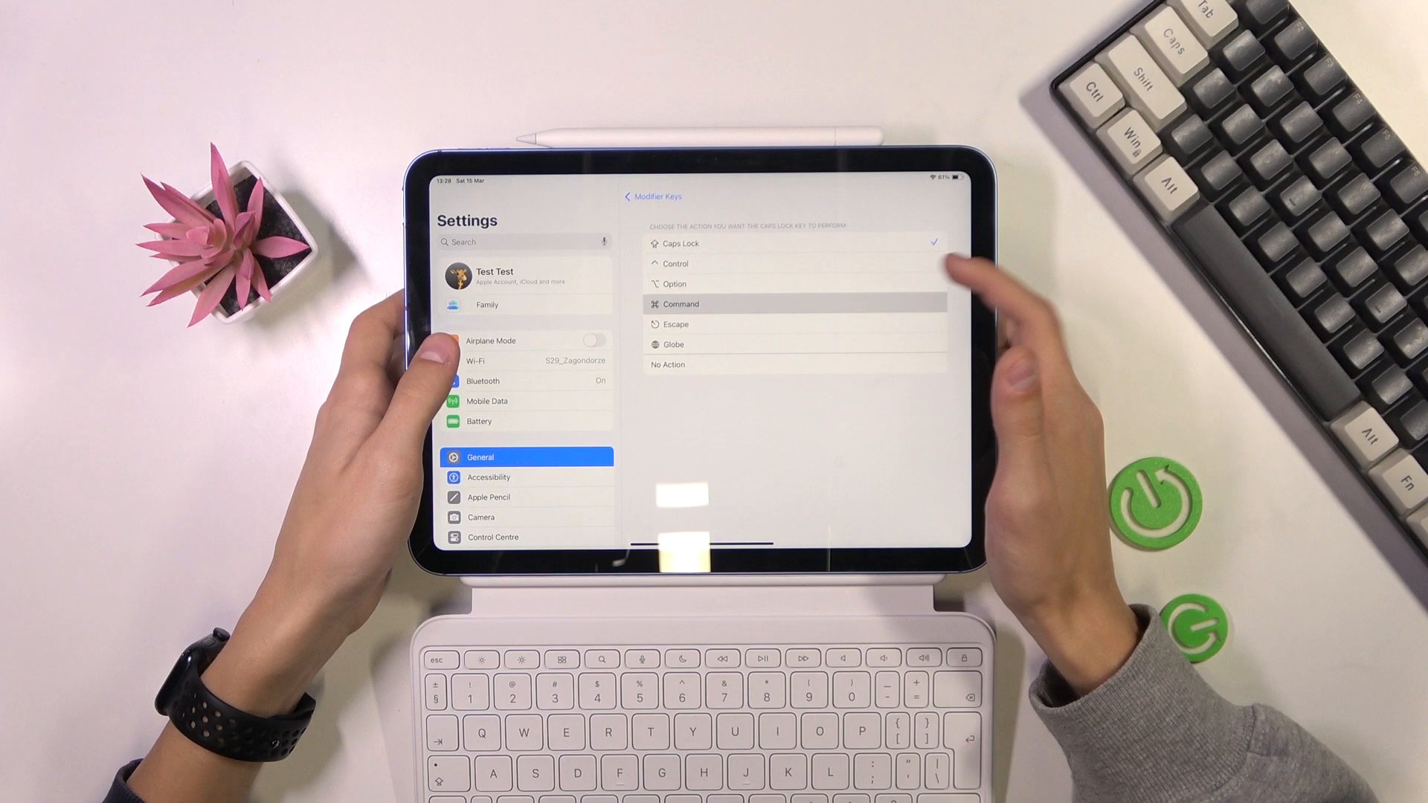